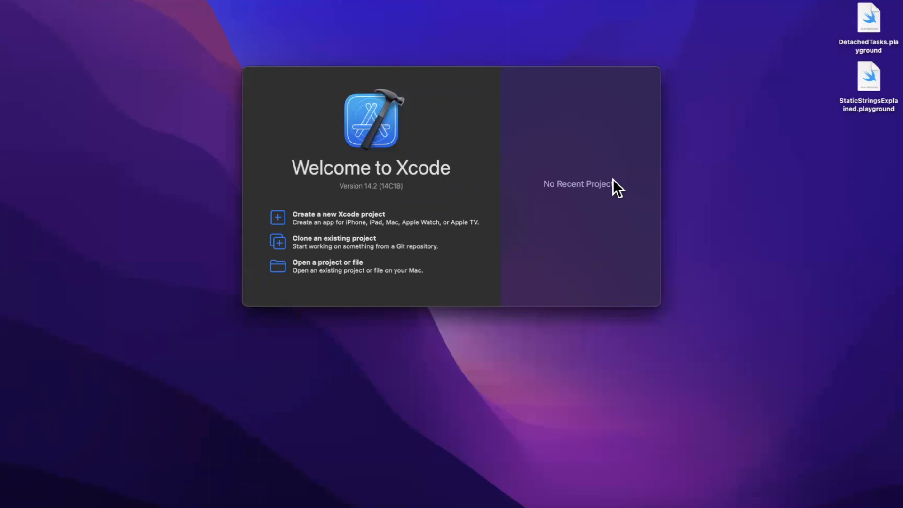
mouse_move(611, 223)
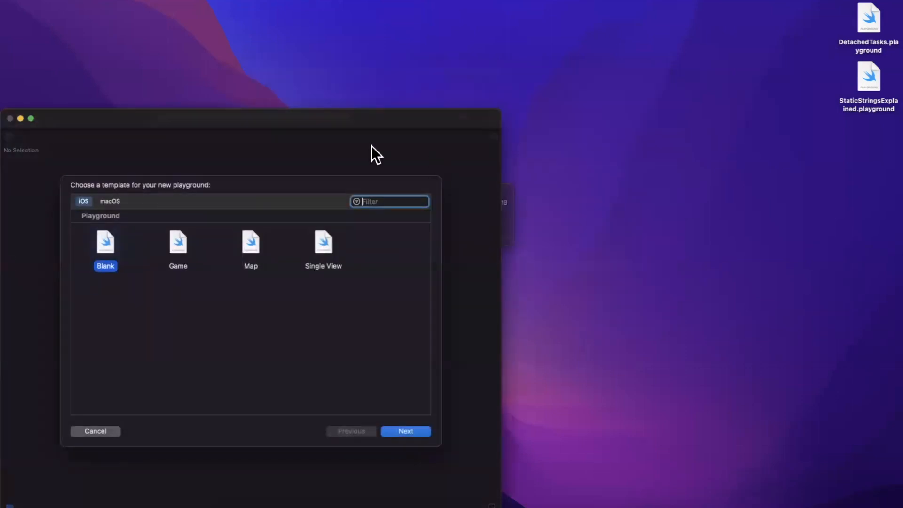
mouse_move(426, 153)
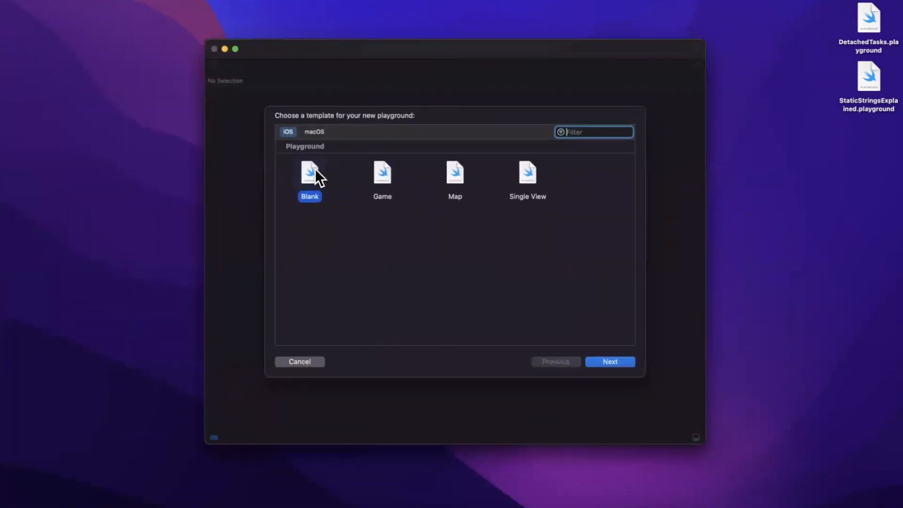
Create a blank iOS playground named ALazyDay on the Desktop
click(609, 362)
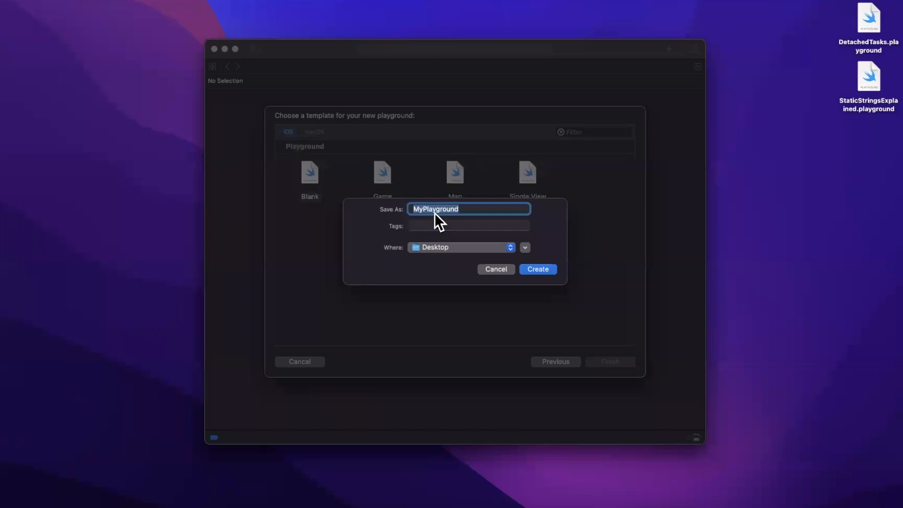
text(A)
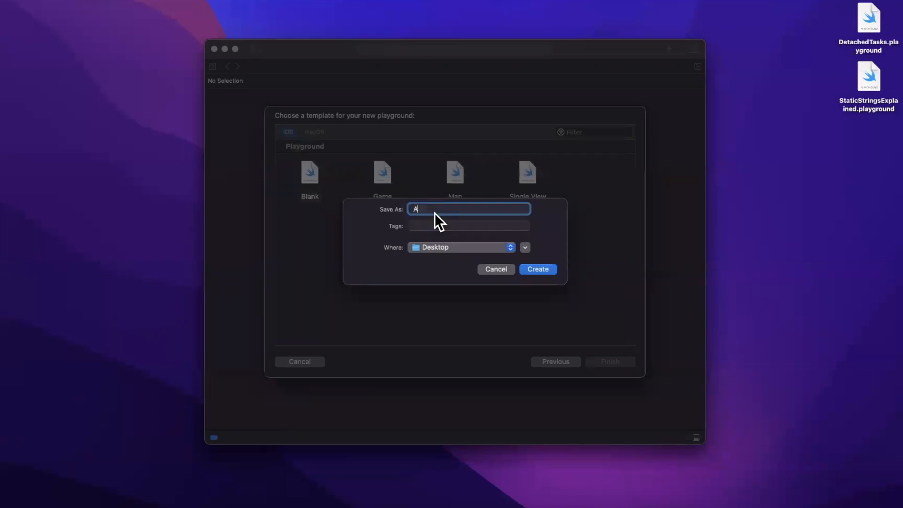
click(536, 269)
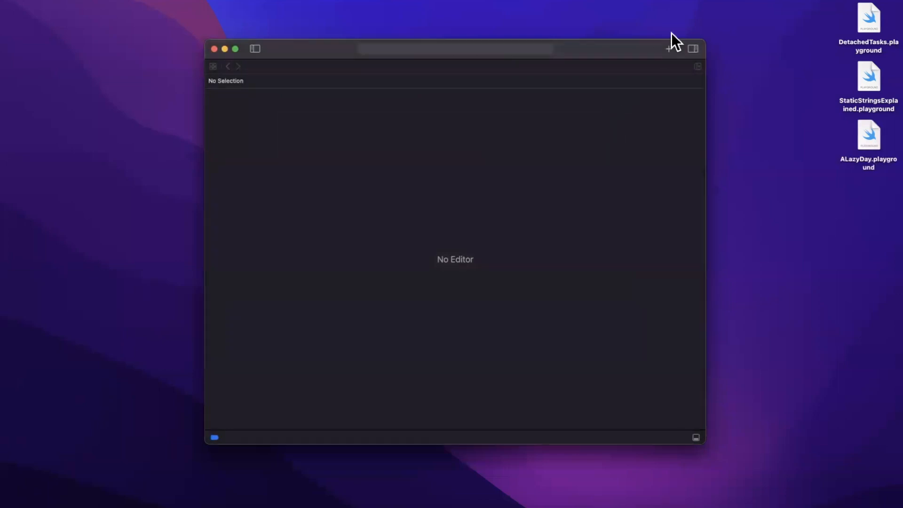
Replace the 'Hello, playground' greeting with var array = Array(0...100000)
click(255, 49)
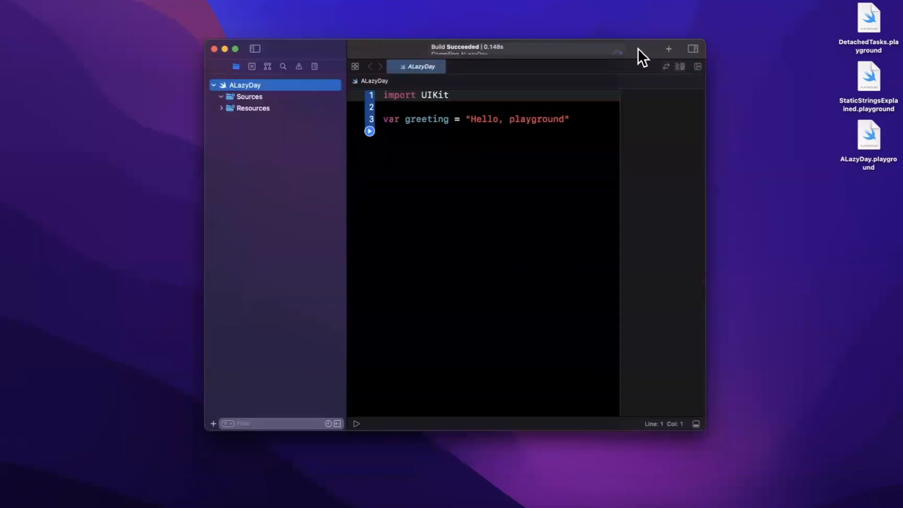
click(234, 49)
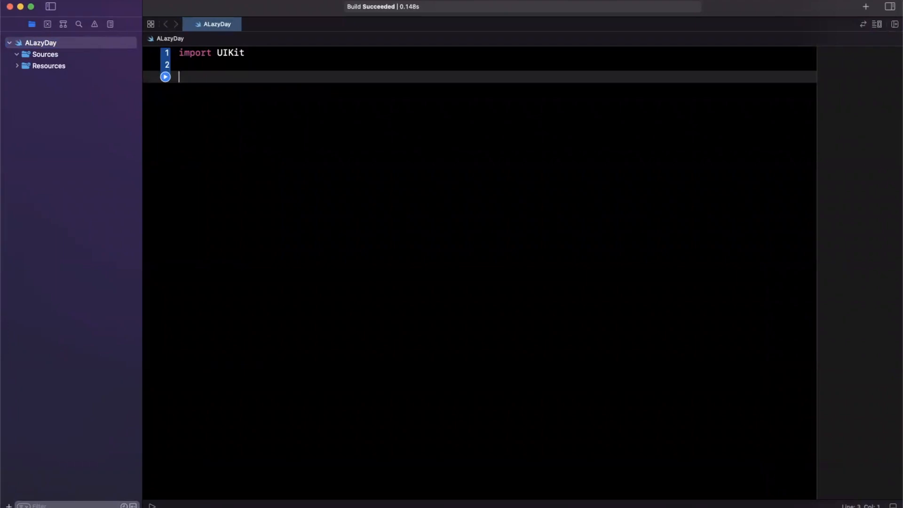
text(var greeting = "Hello, playground")
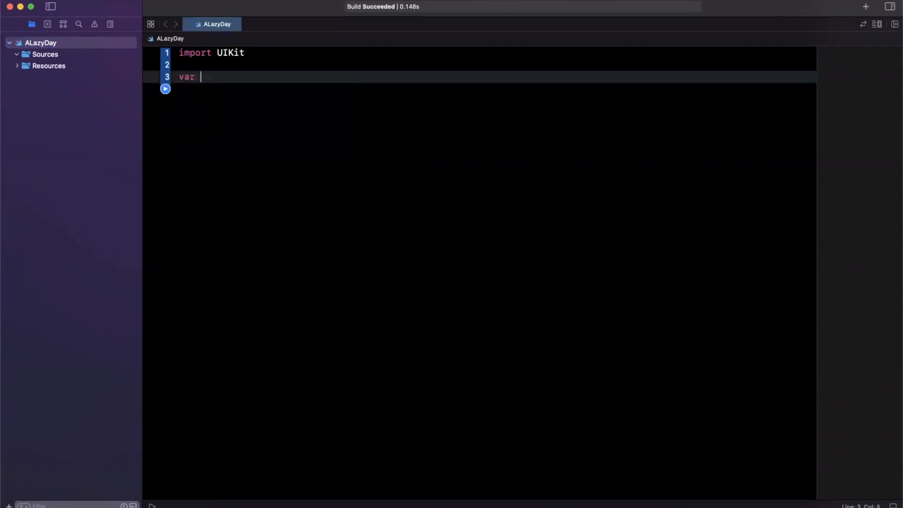
text(array = Array()
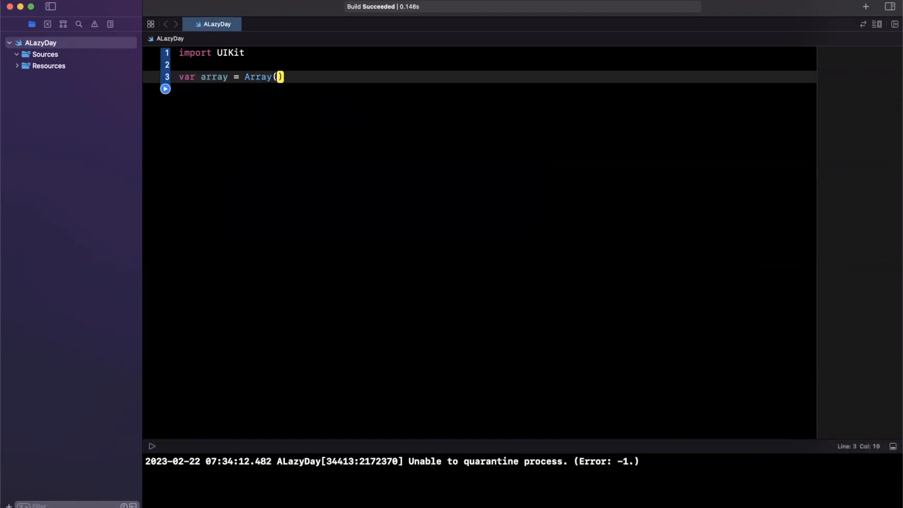
text(0...100000)
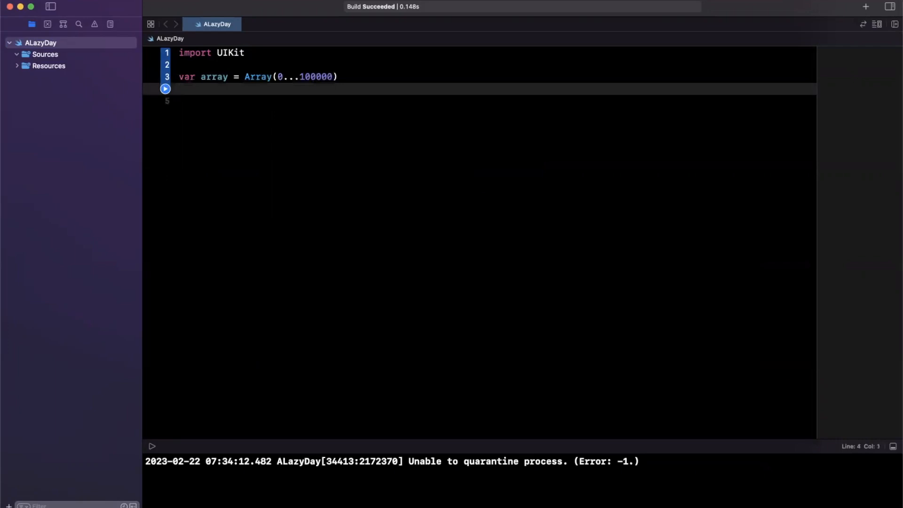
mouse_move(357, 115)
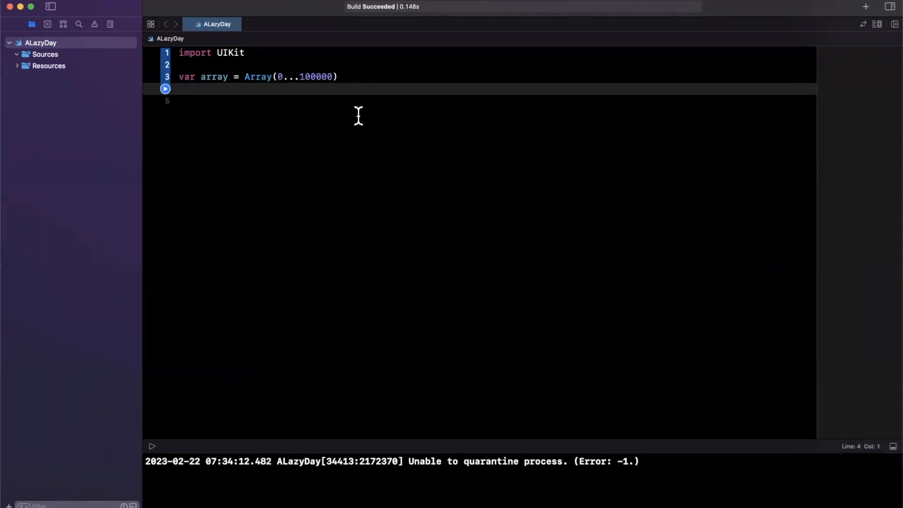
Add the line let timesThreeArray = array.map { $0 * 3 } below the array
click(181, 88)
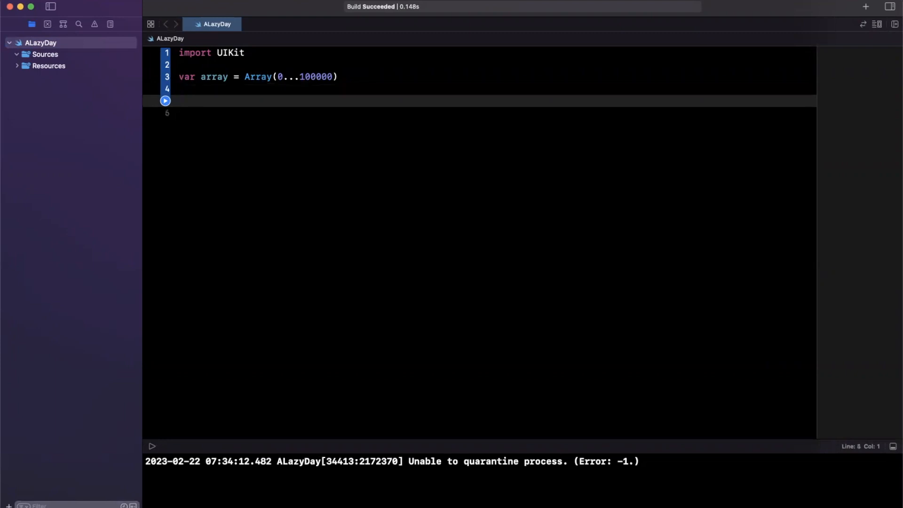
text(let)
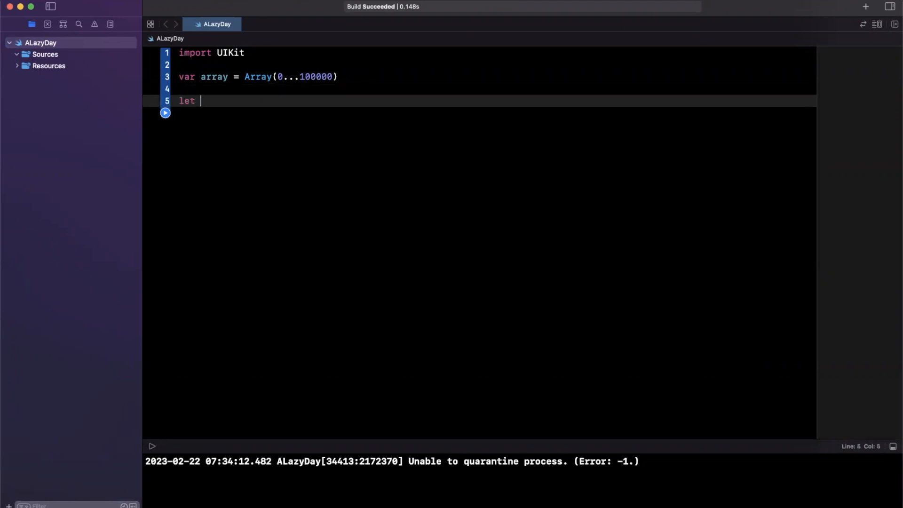
text(timesThreeArray = array.map { $)
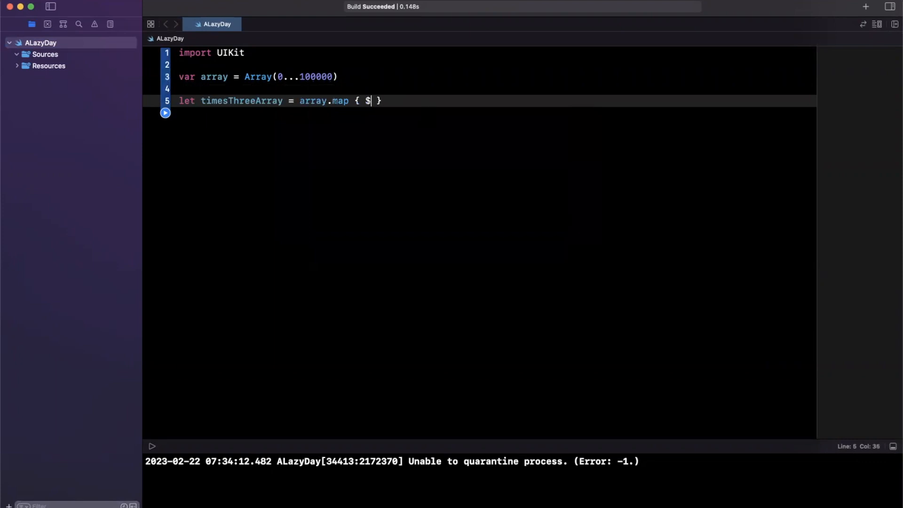
text(0)
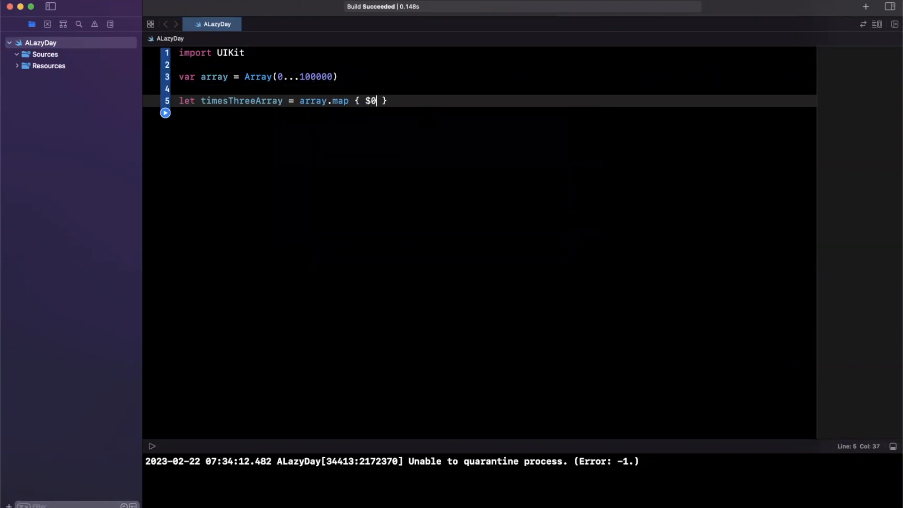
text(* 3)
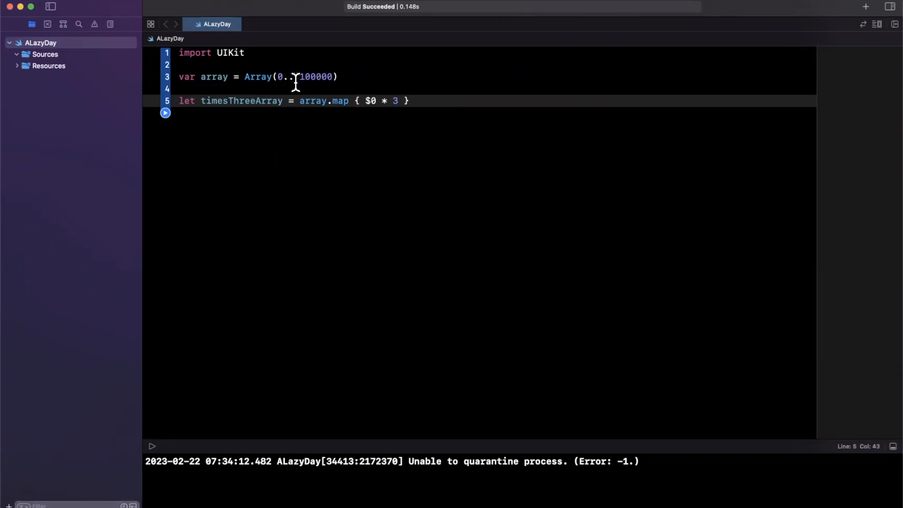
double_click(313, 101)
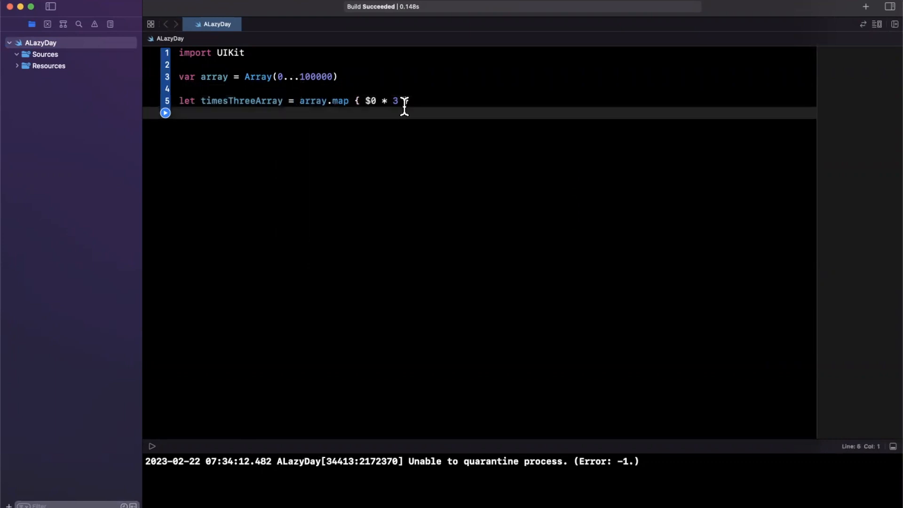
text(})
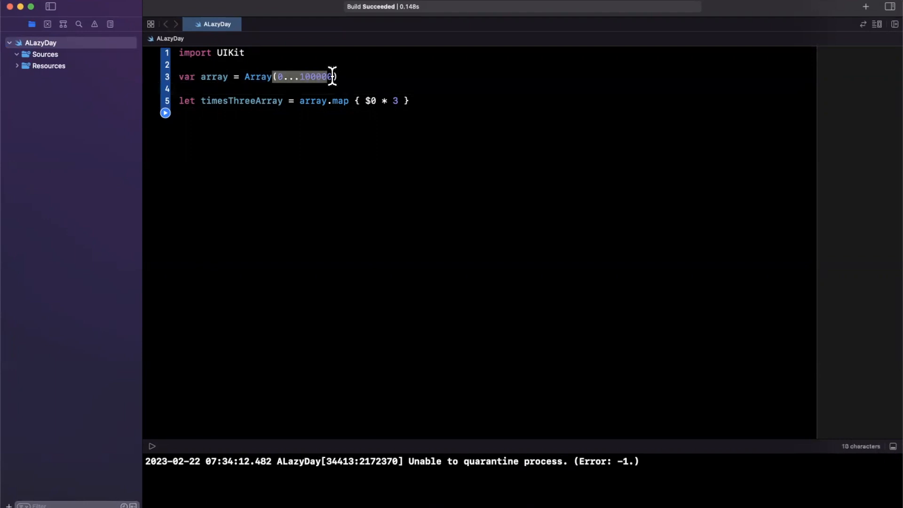
mouse_move(413, 108)
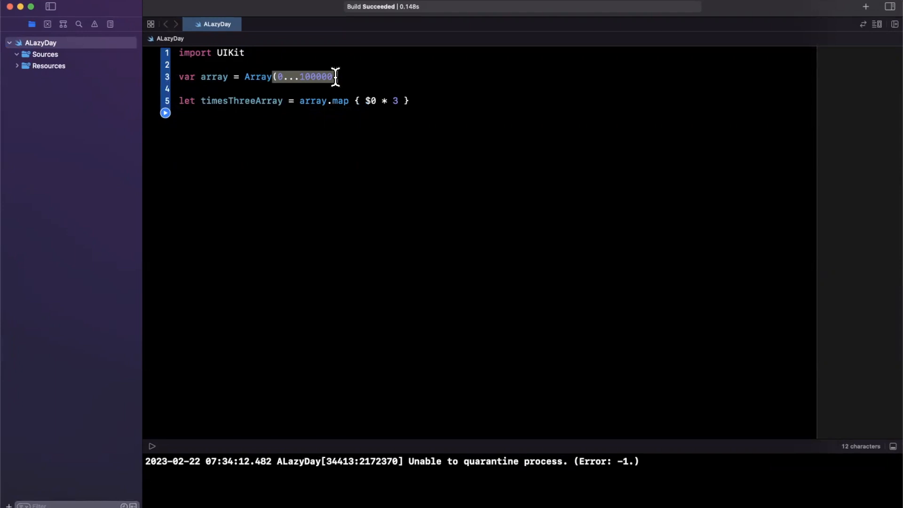
mouse_move(335, 77)
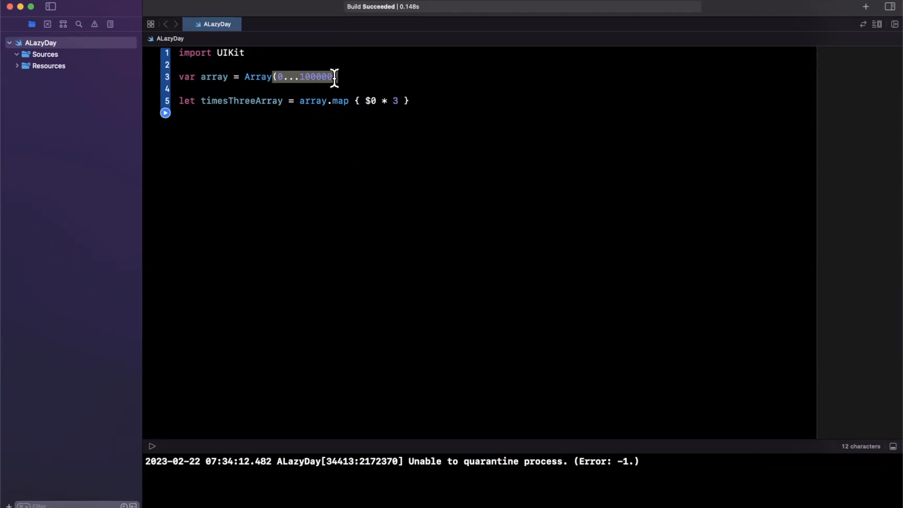
mouse_move(340, 82)
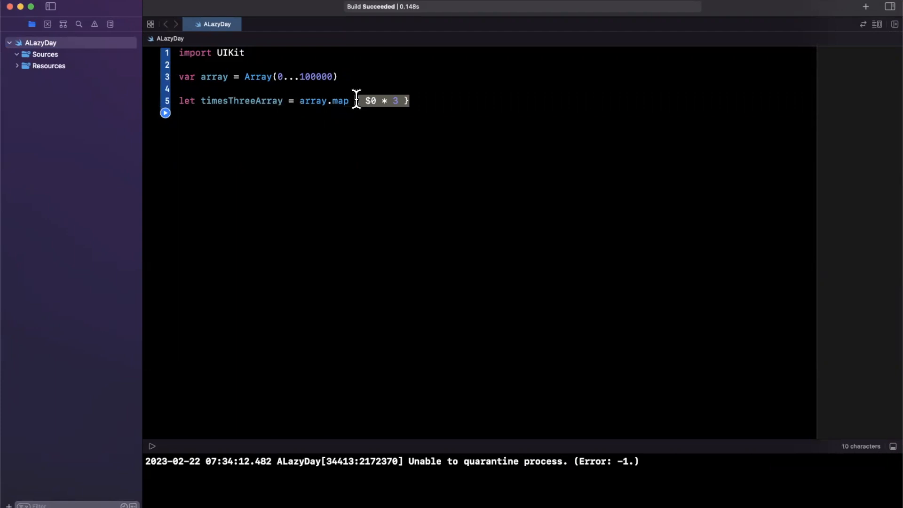
mouse_move(316, 119)
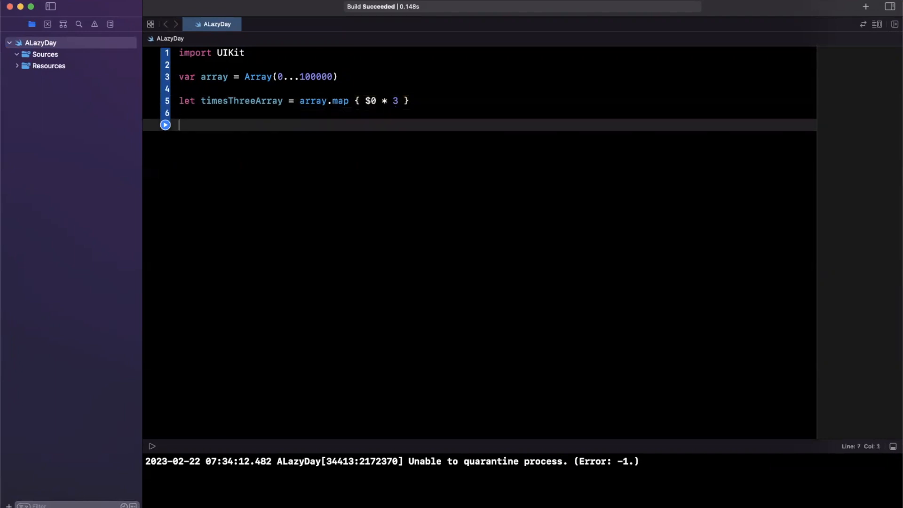
Print array[4] and timesThreeArray[4], then run the playground to get 4 and 12
text(print(timesThreeArray)
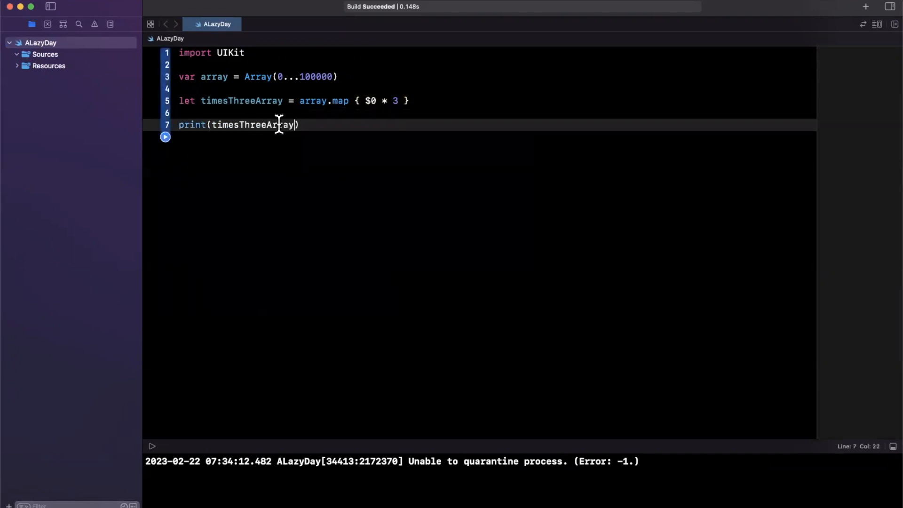
text([])
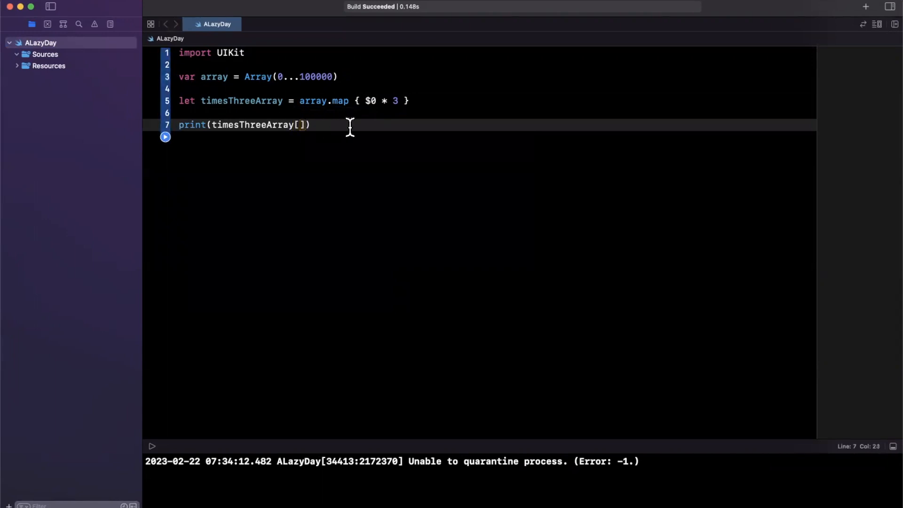
text(4)
text(print(array[4]))
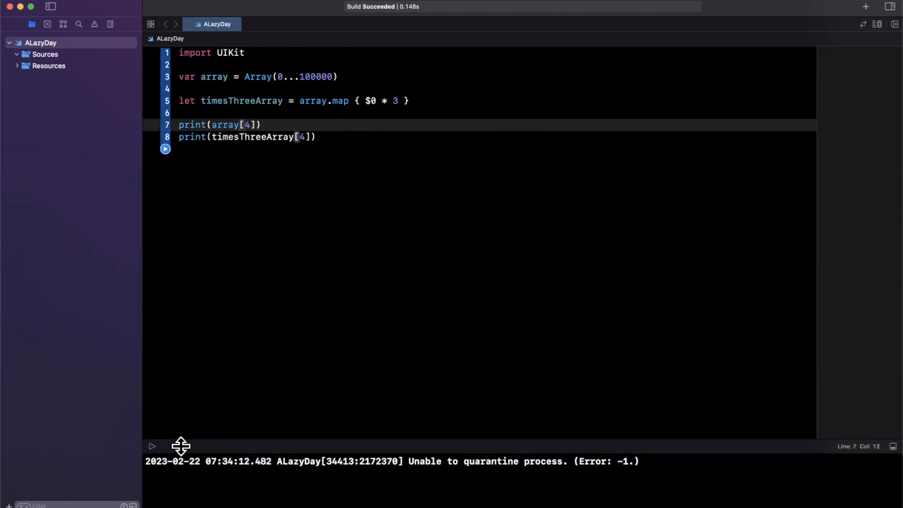
click(165, 149)
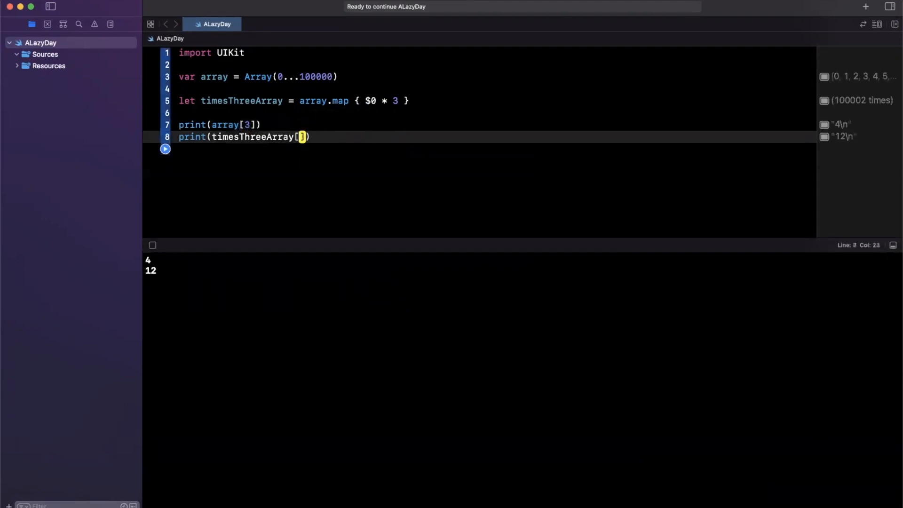
Switch both prints to index 3 and start let lazyTimesThreeArray = array.lazy.map { $0 * 3 }
text(3)
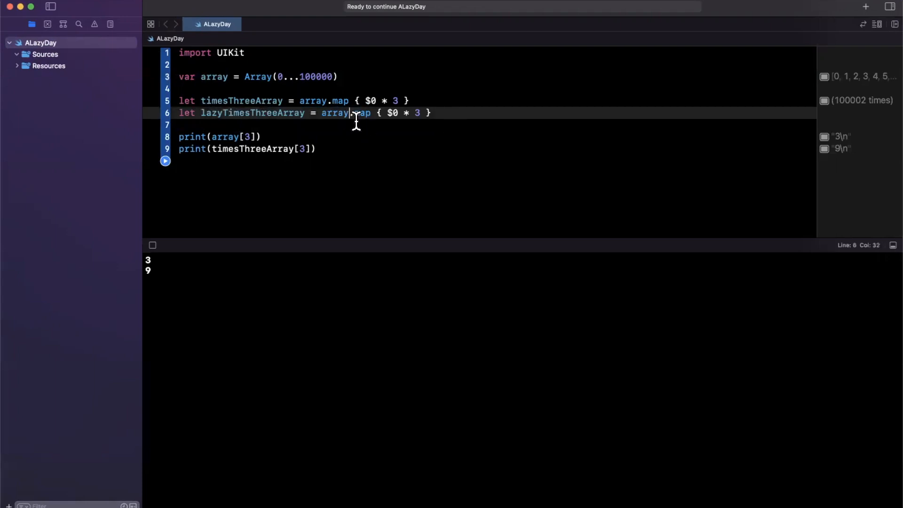
text(.lazy)
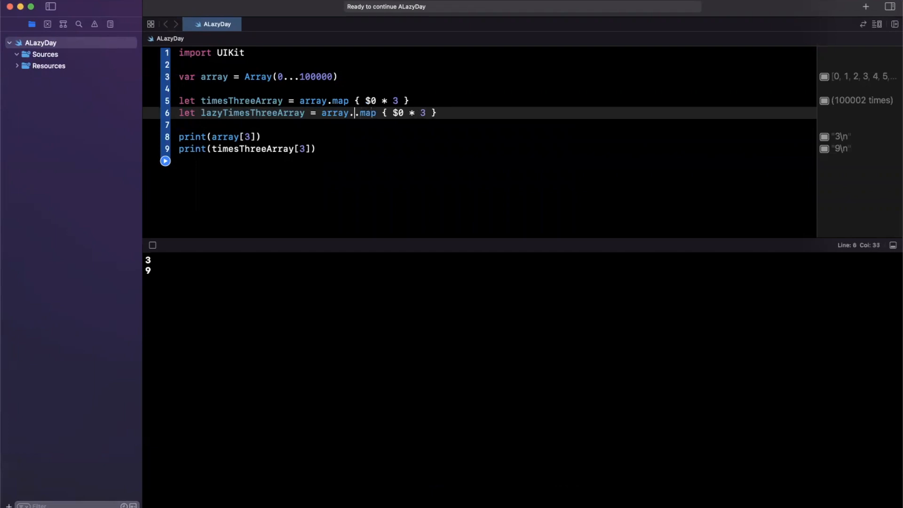
text(laz)
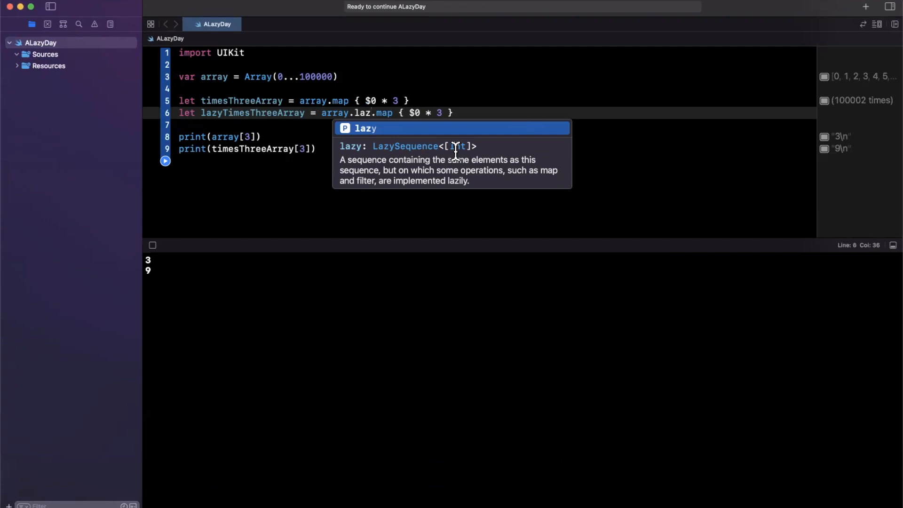
mouse_move(466, 144)
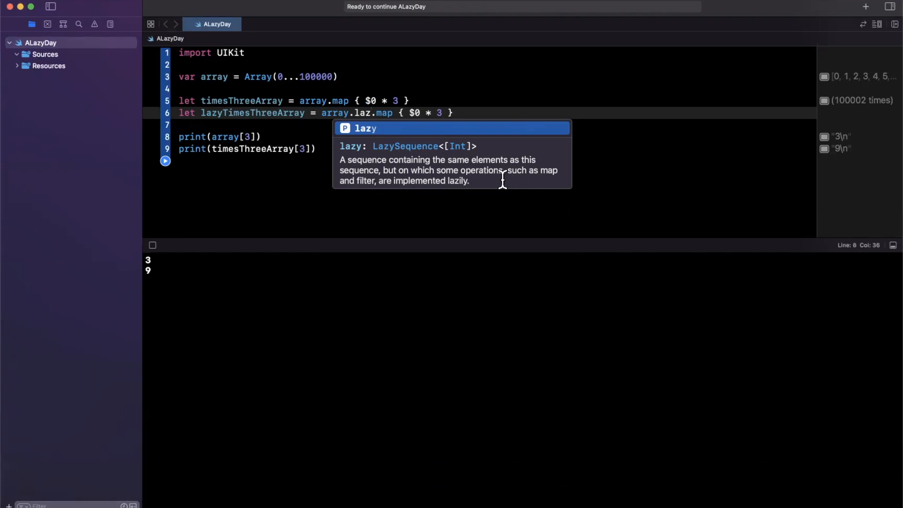
mouse_move(374, 170)
text(y)
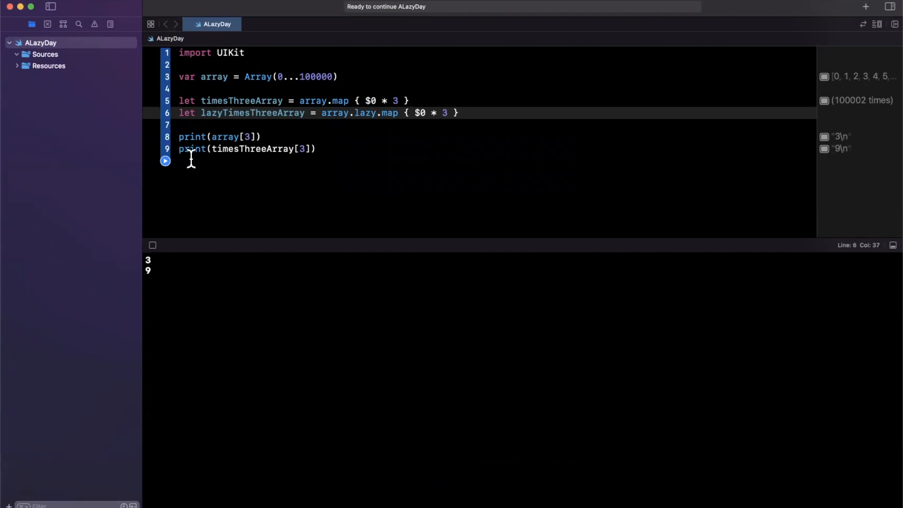
Add print(lazyTimesThreeArray[3]), run to output 3, 9, 9, and highlight line 6
text(print(timesThreeArray[3]))
click(496, 160)
text(print(lazyTimesThreeArray[3]))
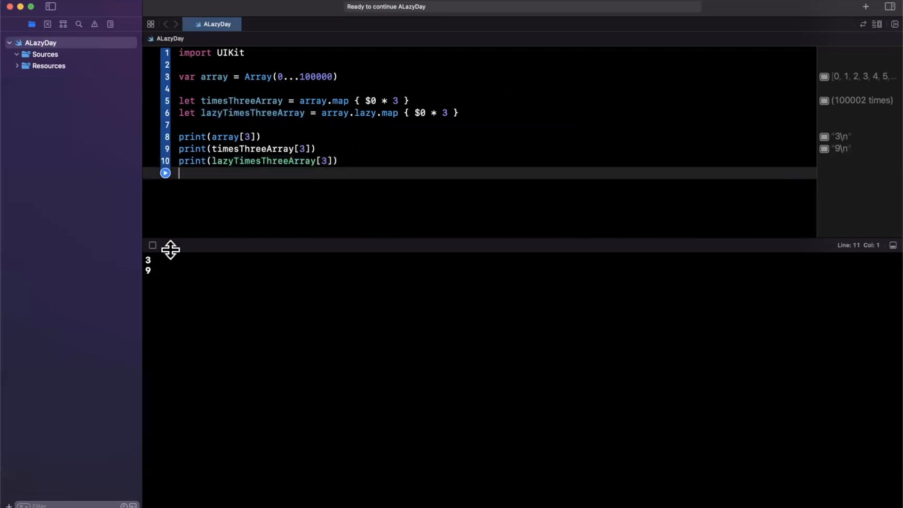
click(165, 173)
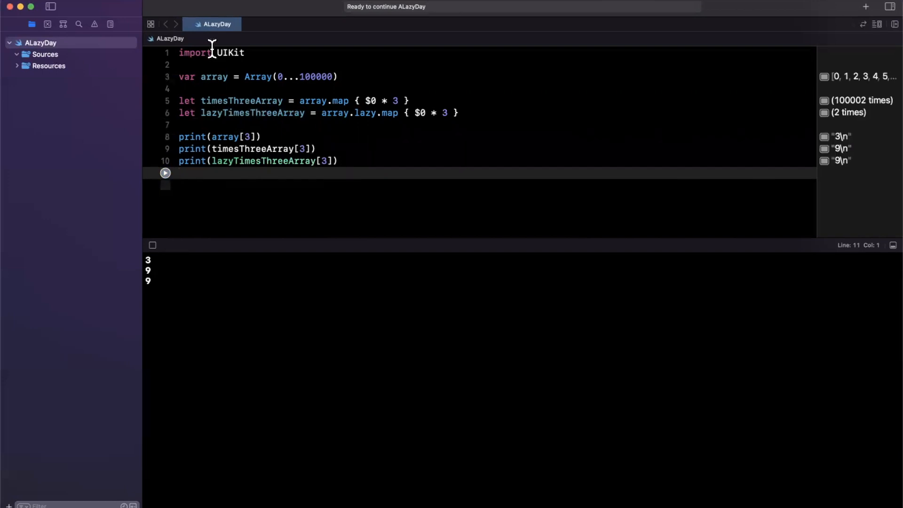
mouse_move(321, 109)
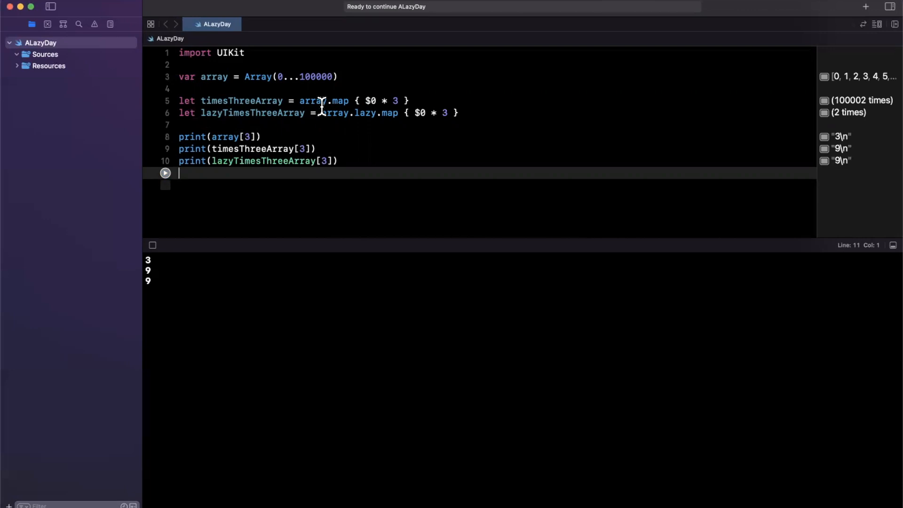
drag(299, 101, 394, 101)
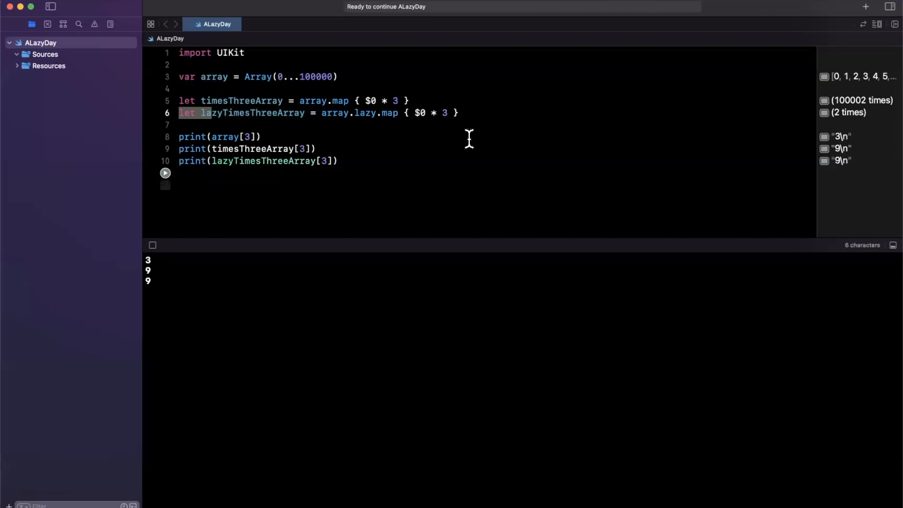
Highlight 'lazy' on line 6 and drag the console divider down to shrink the console
double_click(365, 113)
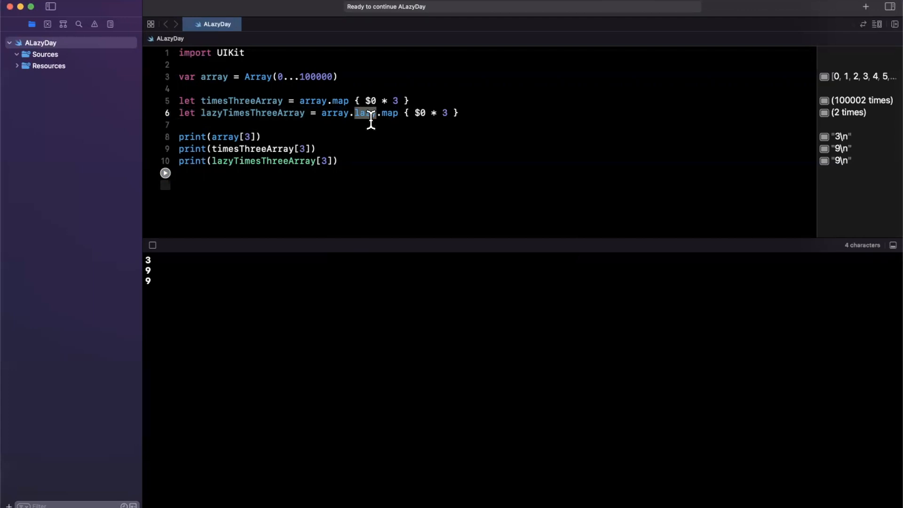
click(356, 112)
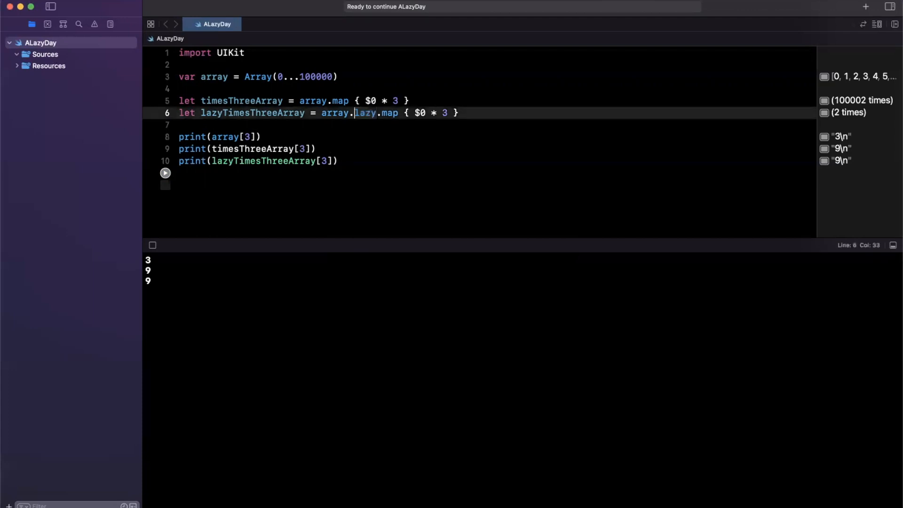
double_click(365, 113)
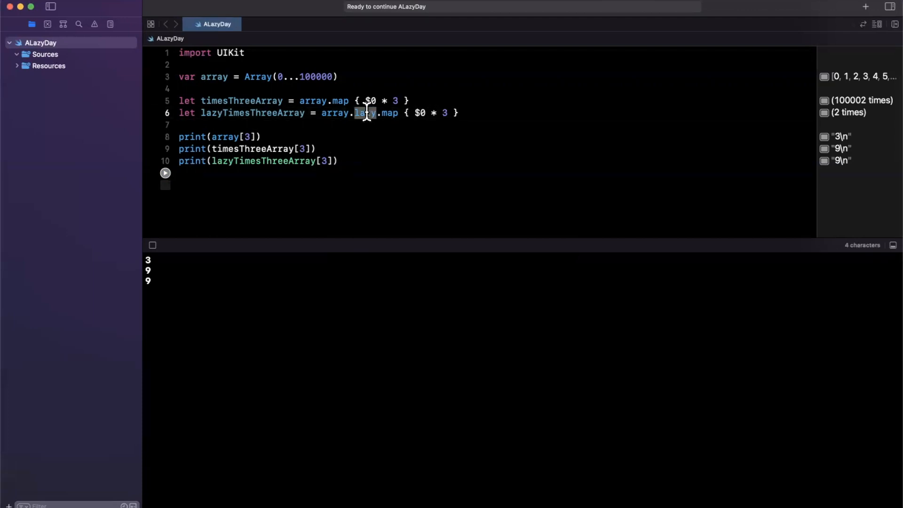
mouse_move(403, 187)
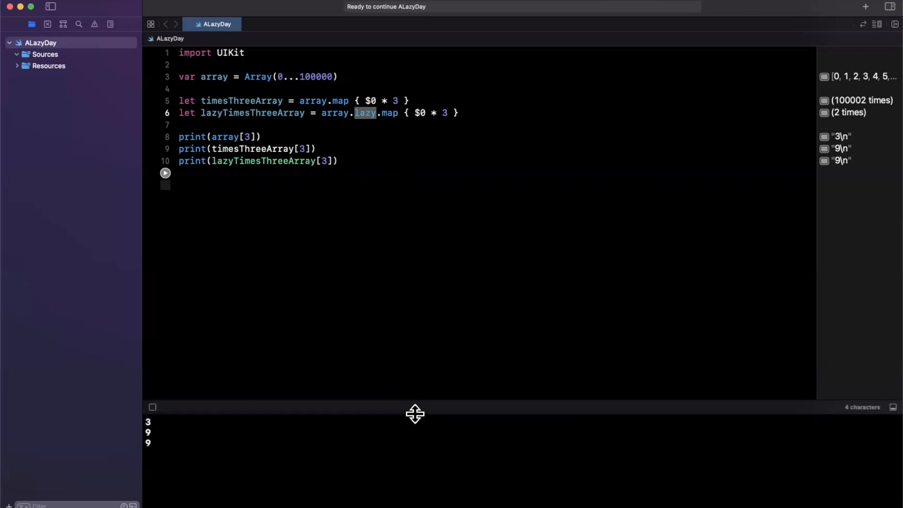
drag(415, 407, 411, 418)
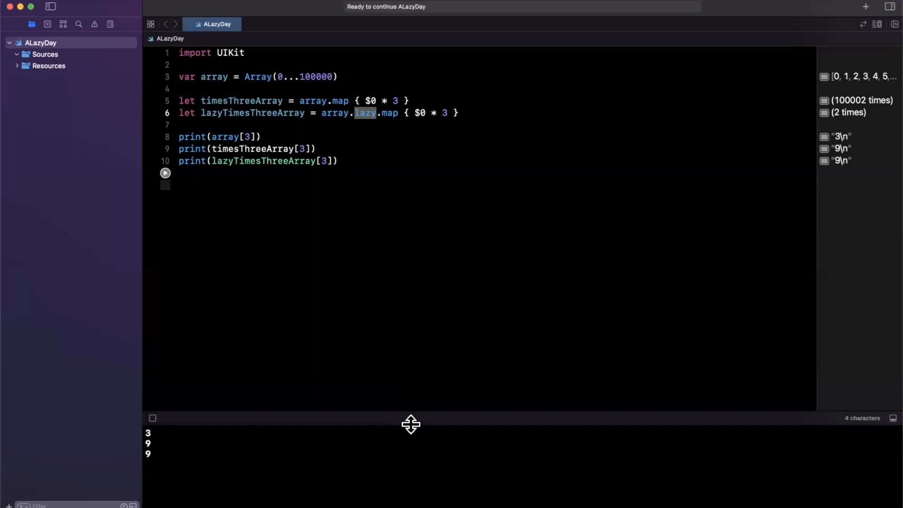